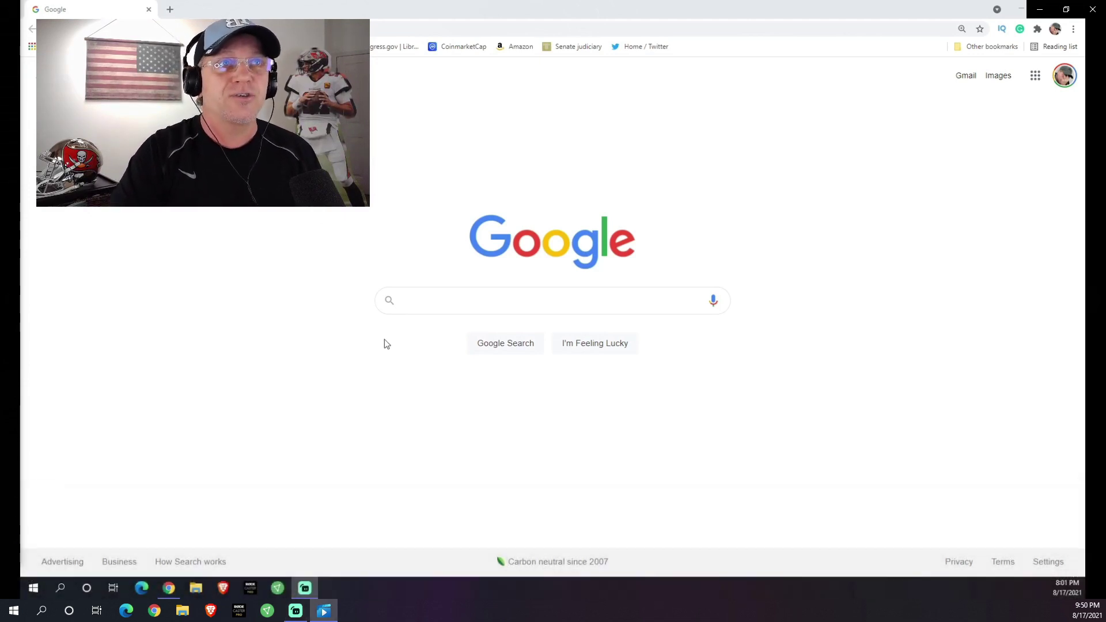
# Step: Search Google for 'sba forgiveness' and open the SBA.gov PPP loan forgiveness result
pyautogui.click(552, 299)
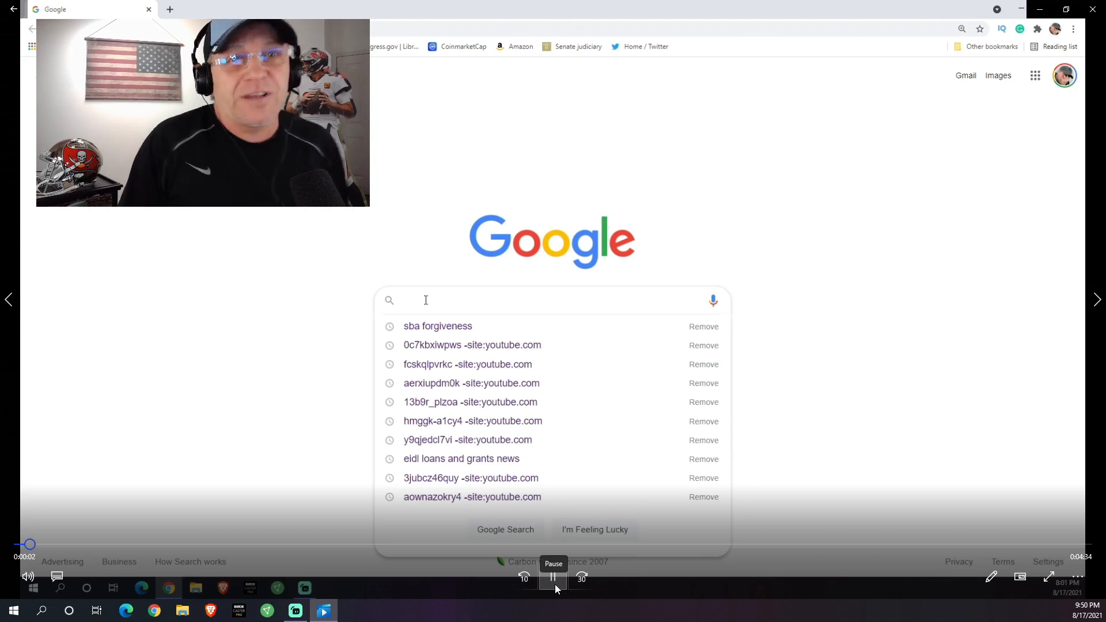
pyautogui.click(438, 326)
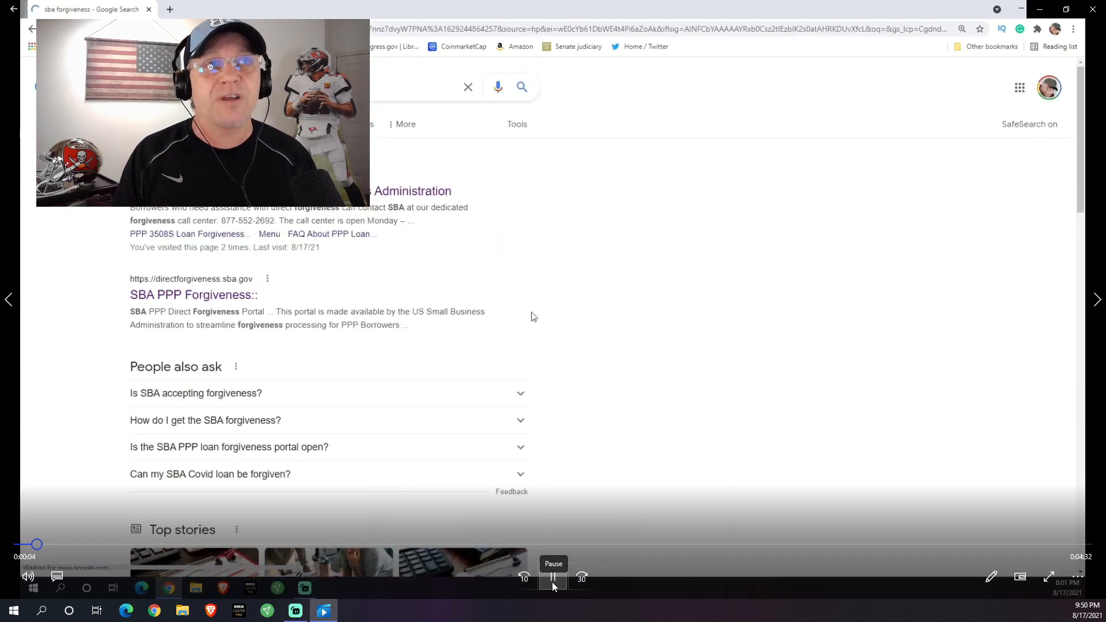
pyautogui.click(551, 577)
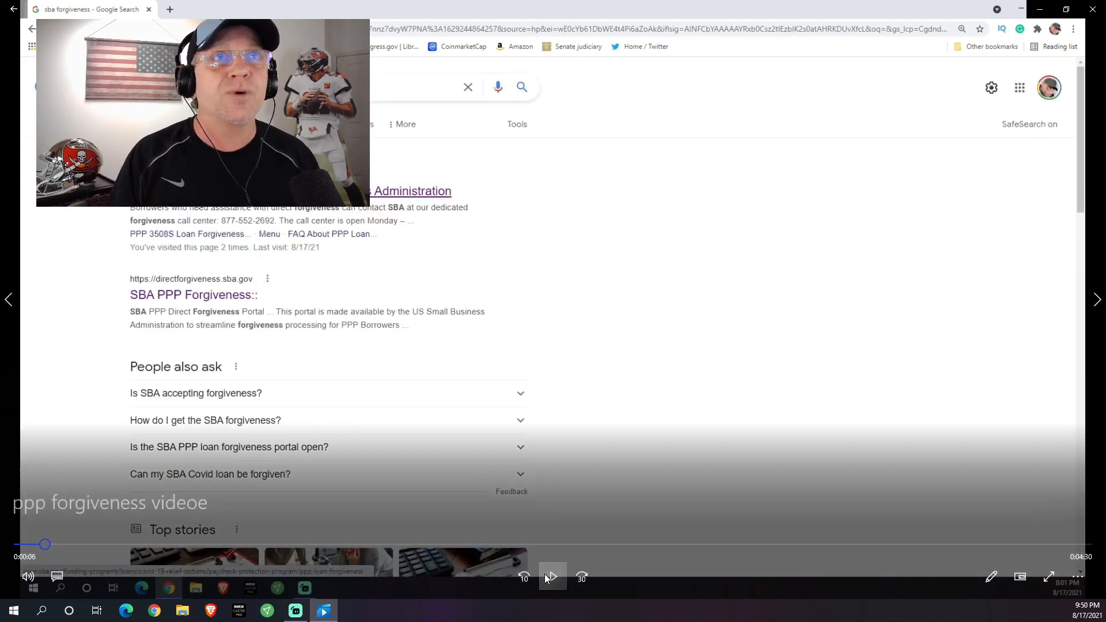
pyautogui.click(552, 576)
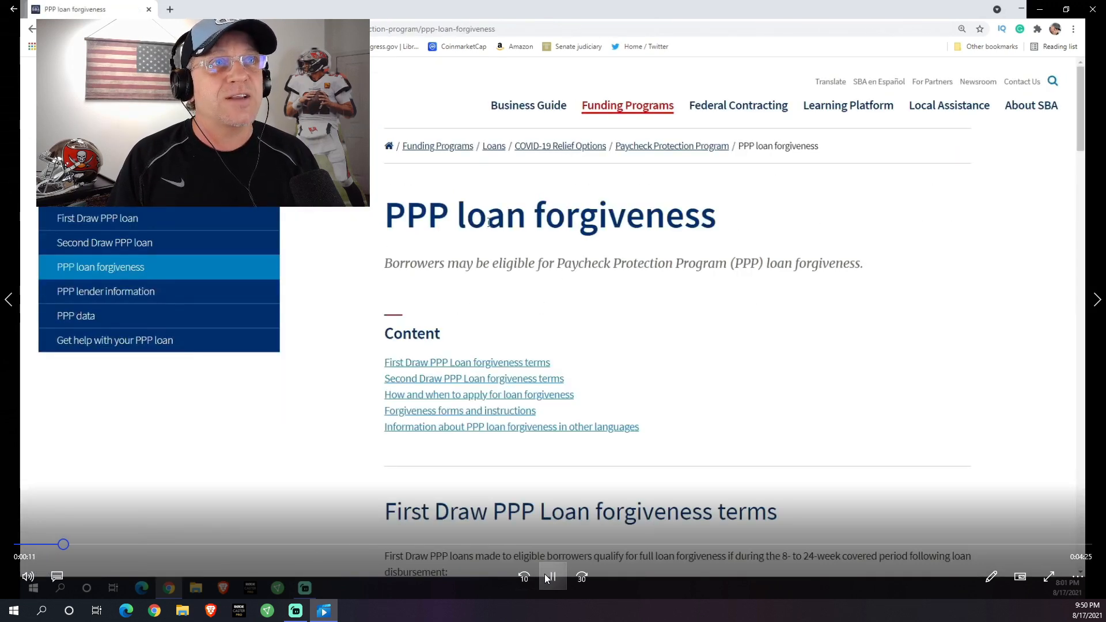
# Step: Read the Second Draw forgiveness terms and follow the SBA direct forgiveness portal link
pyautogui.click(551, 576)
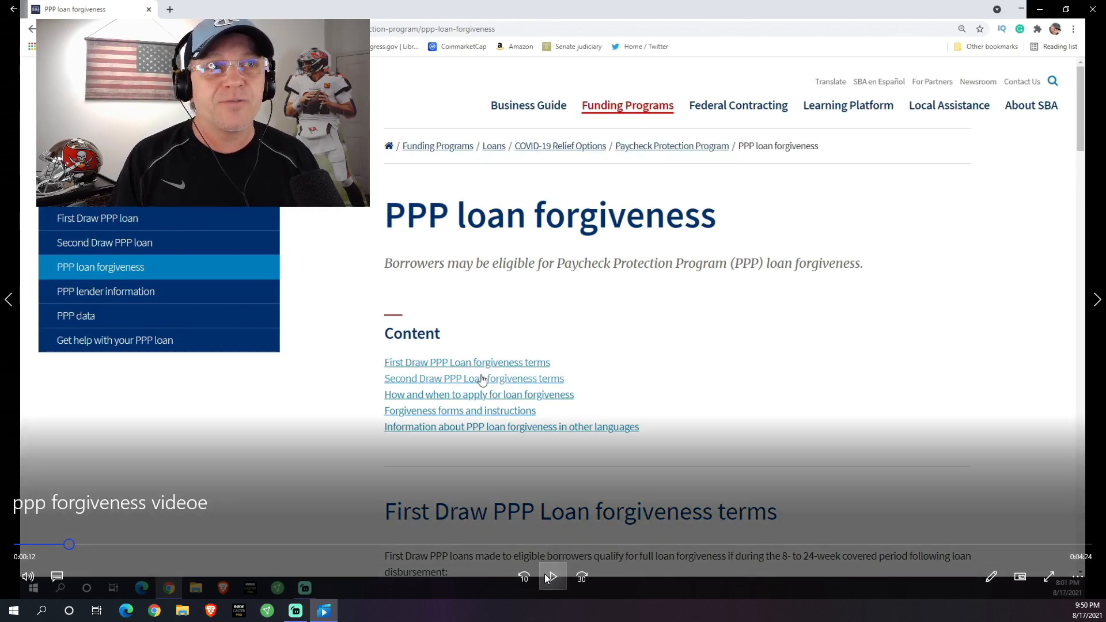
pyautogui.click(552, 576)
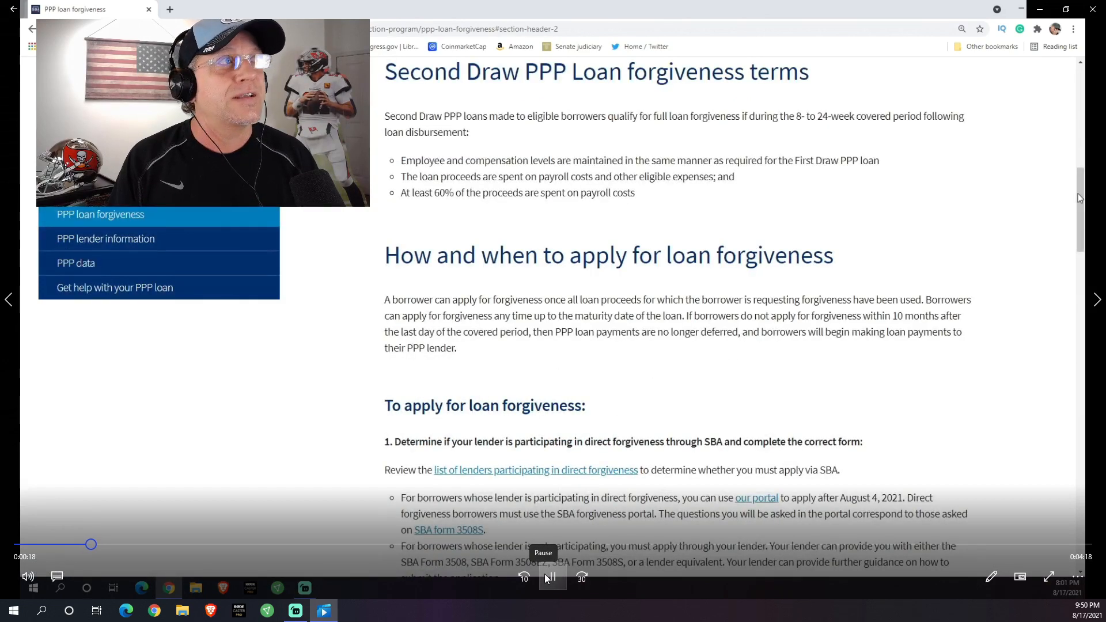
pyautogui.scroll(-3)
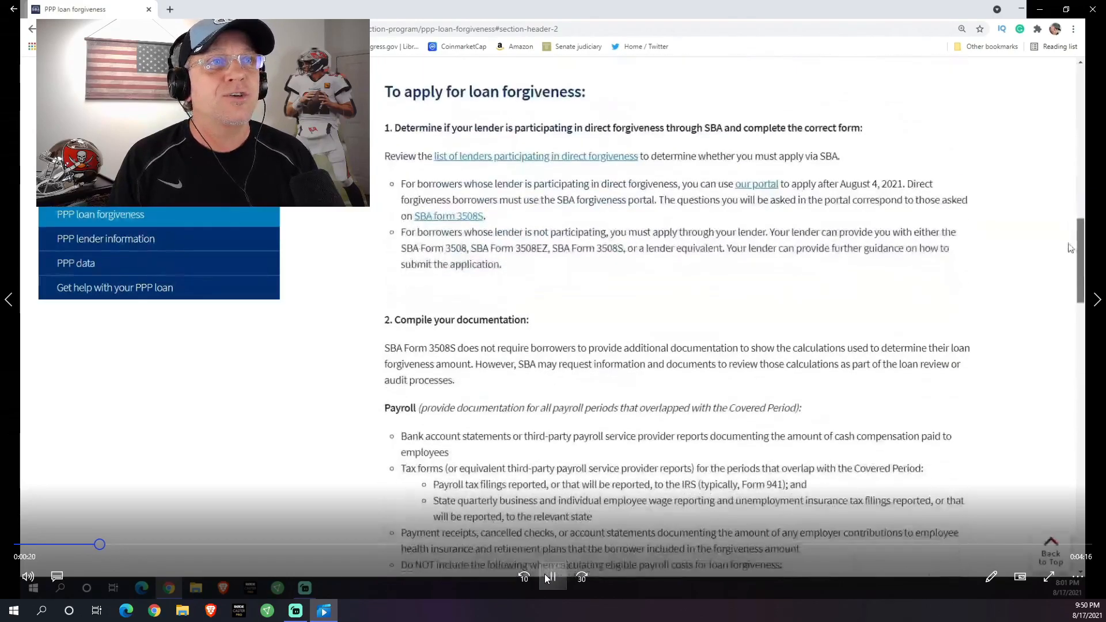
pyautogui.scroll(-3)
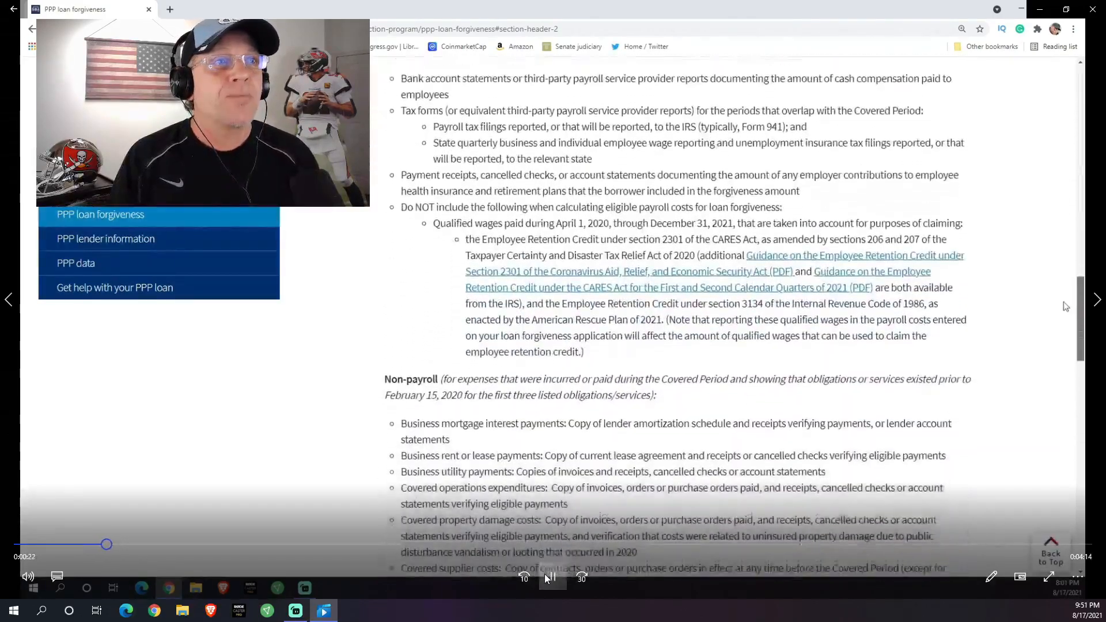
pyautogui.scroll(-3)
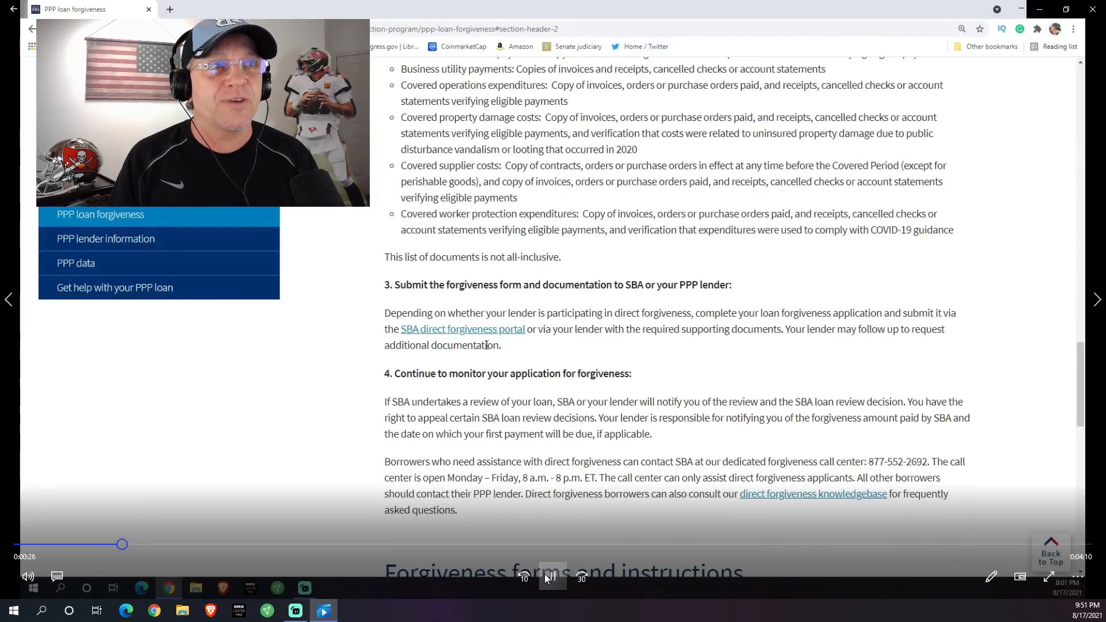
pyautogui.click(462, 328)
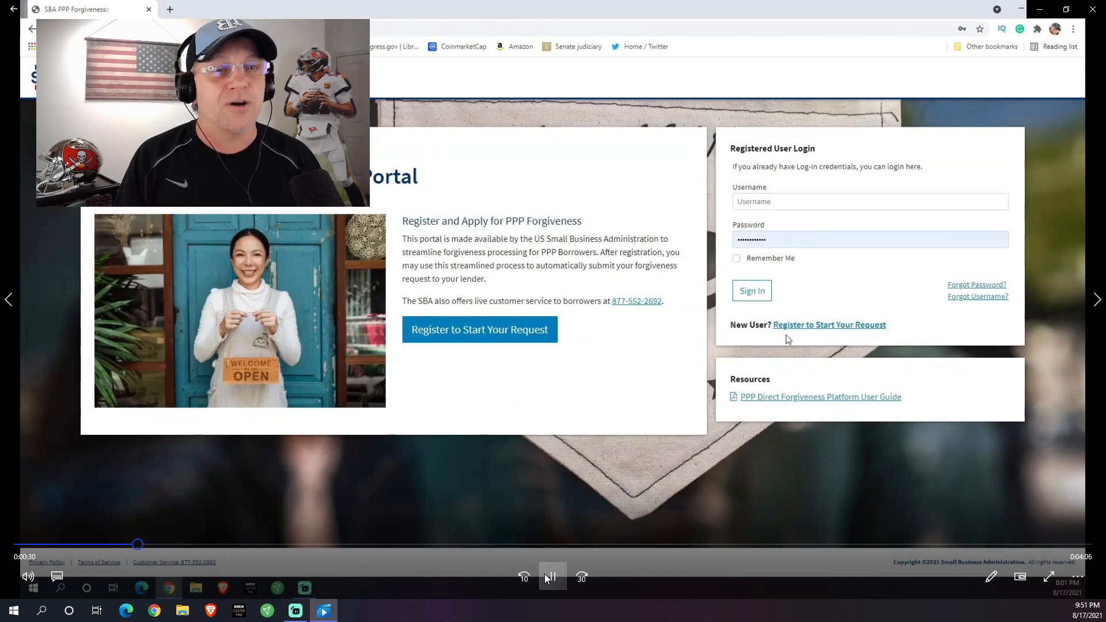
# Step: Choose 'Register to Start Your Request' to reach the empty Sign Up form
pyautogui.click(550, 576)
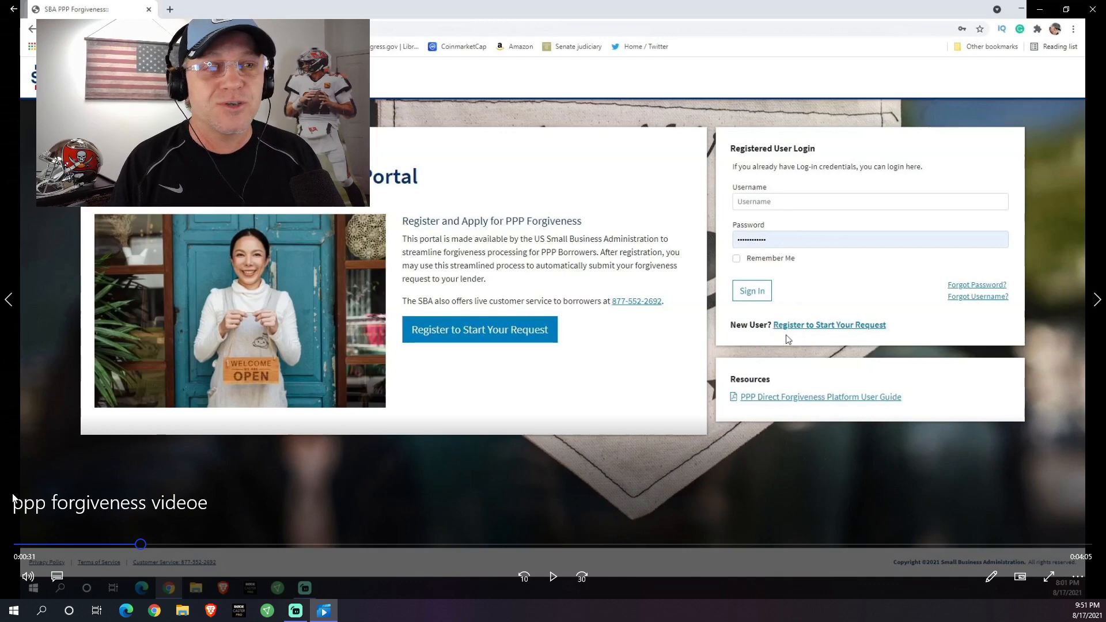
pyautogui.click(553, 576)
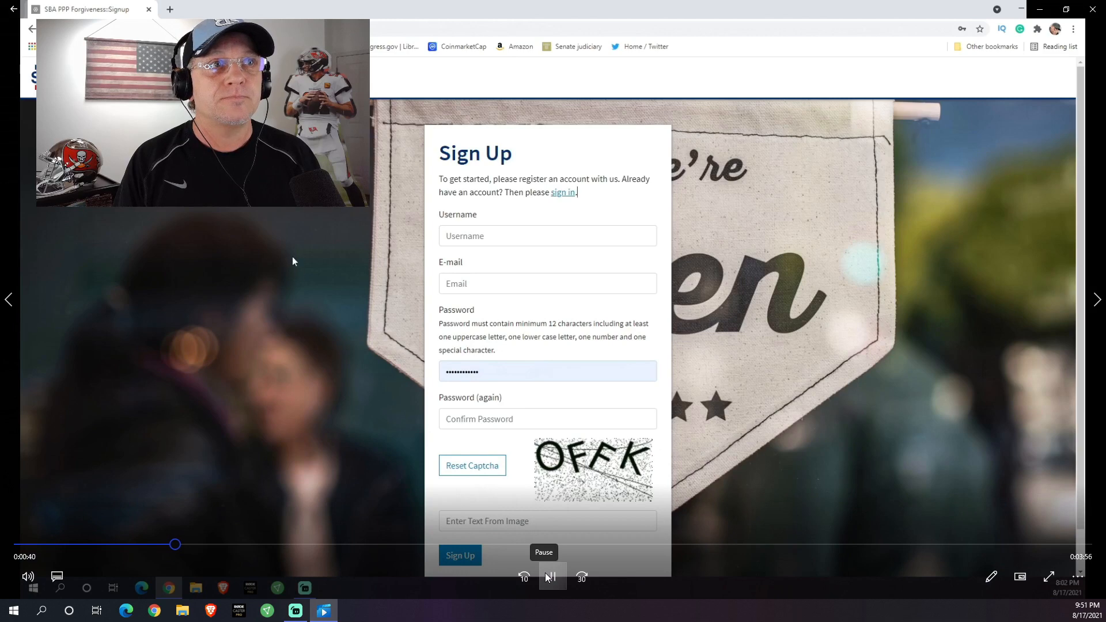
pyautogui.moveTo(844, 259)
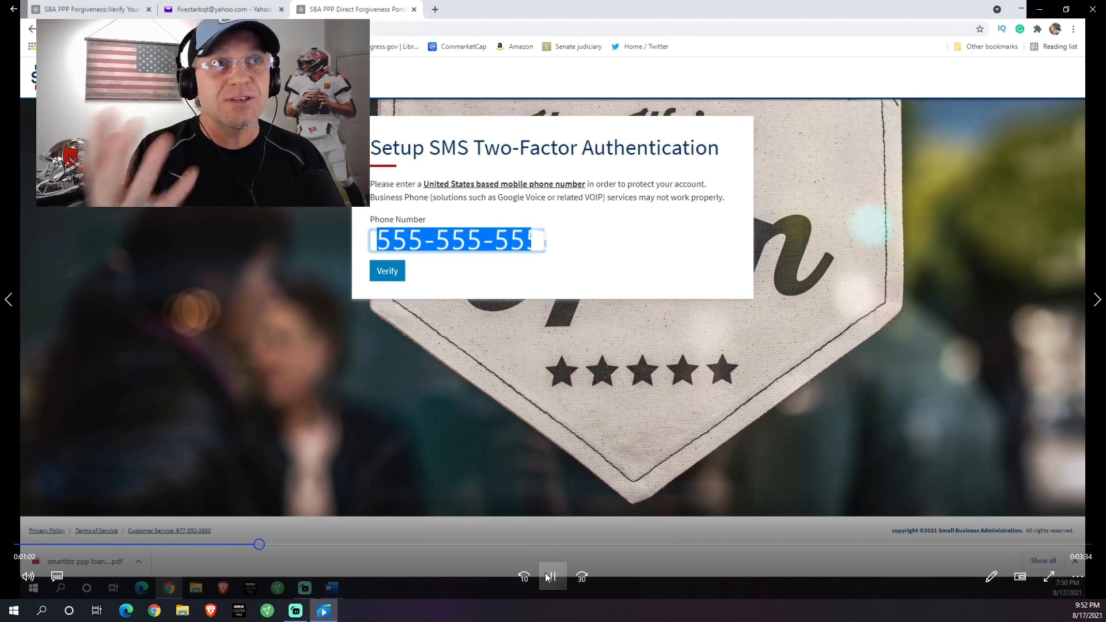
pyautogui.click(387, 270)
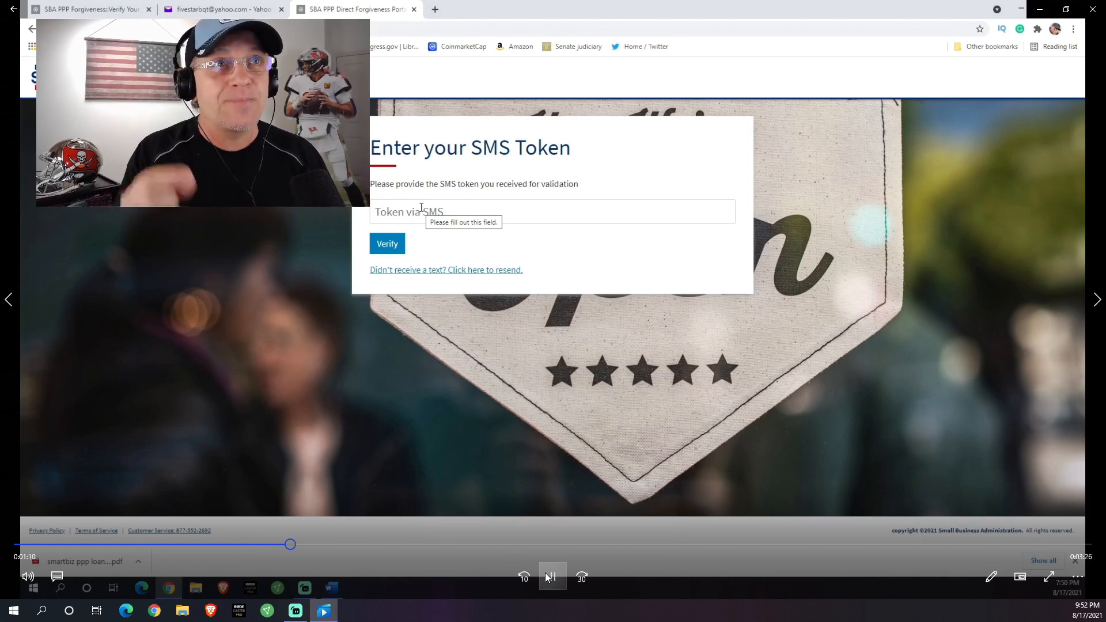
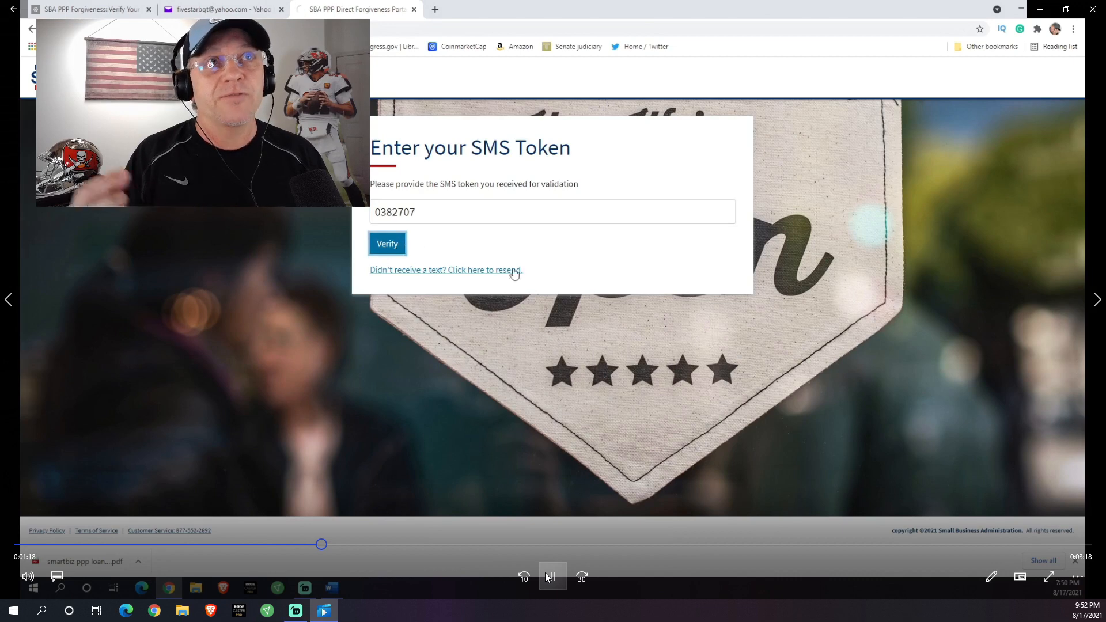
pyautogui.click(387, 243)
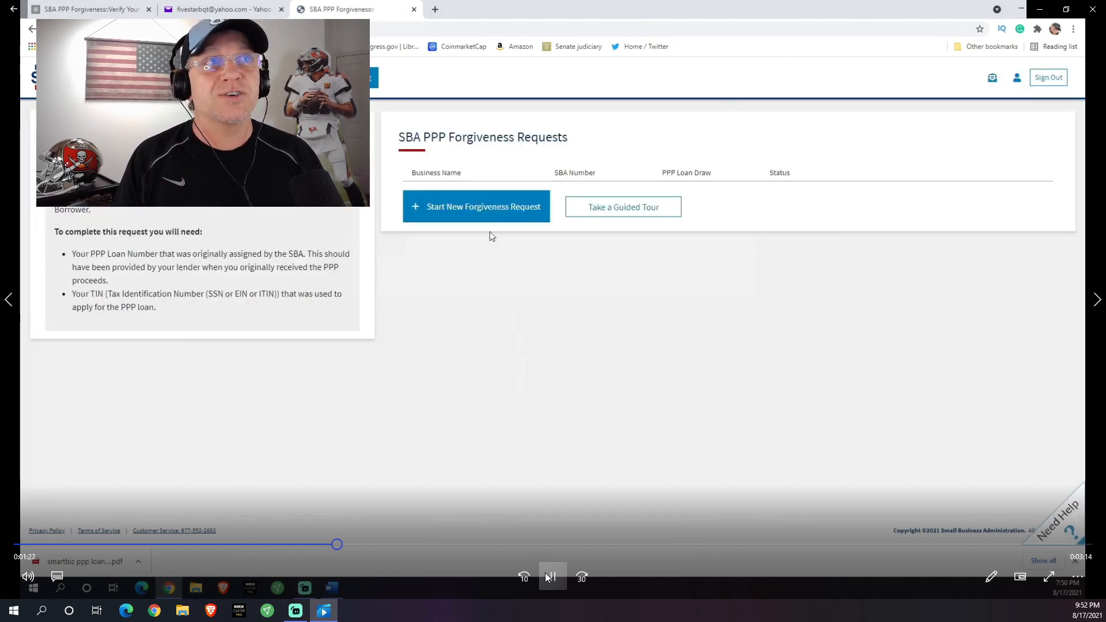
# Step: Start a new request, locate loans by EIN/SSN, and select the Customers Bank PPP Draw 2 loan
pyautogui.click(476, 206)
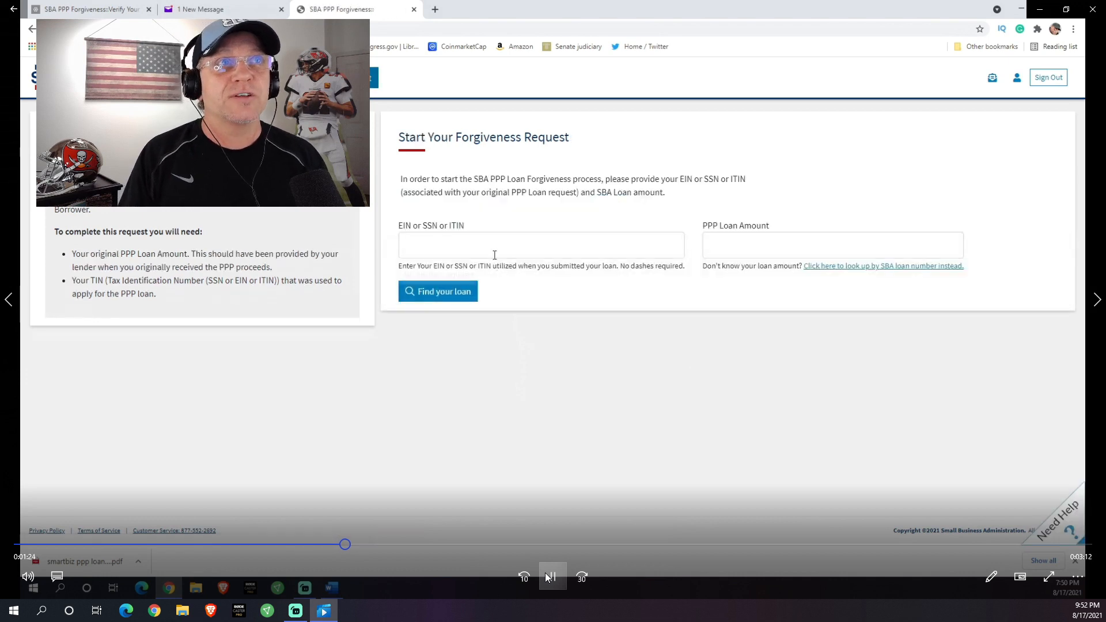
pyautogui.click(541, 245)
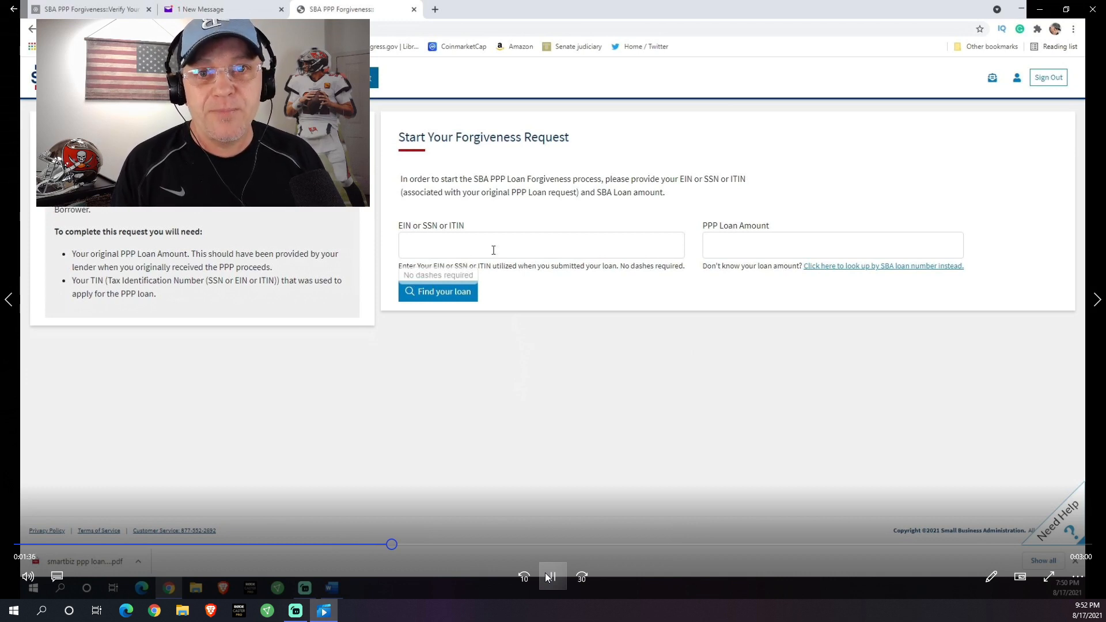
pyautogui.click(438, 291)
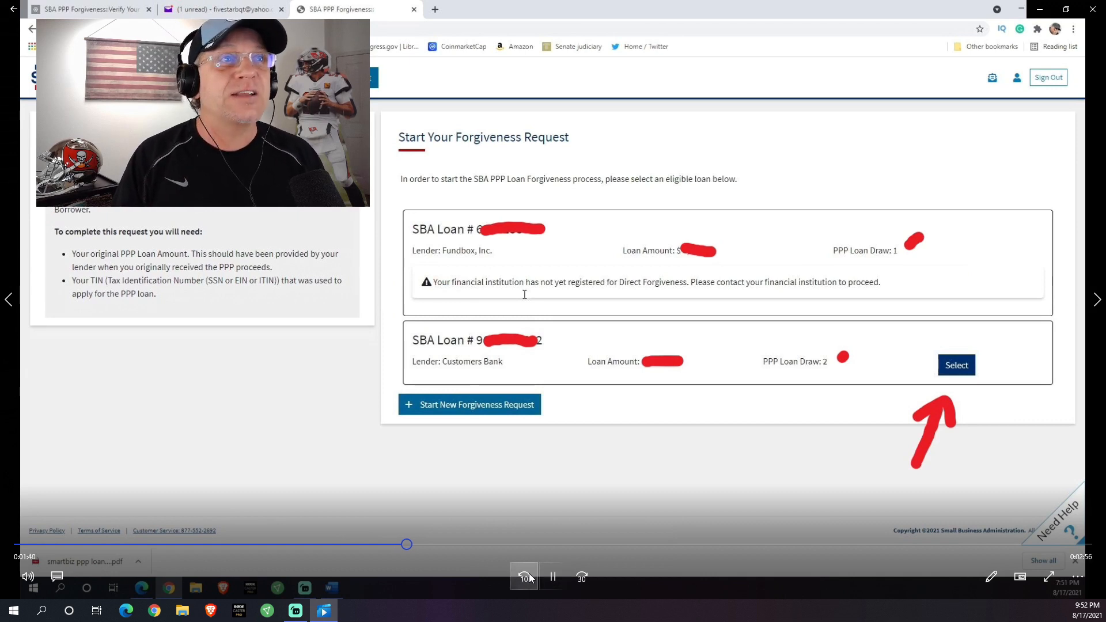
pyautogui.click(552, 576)
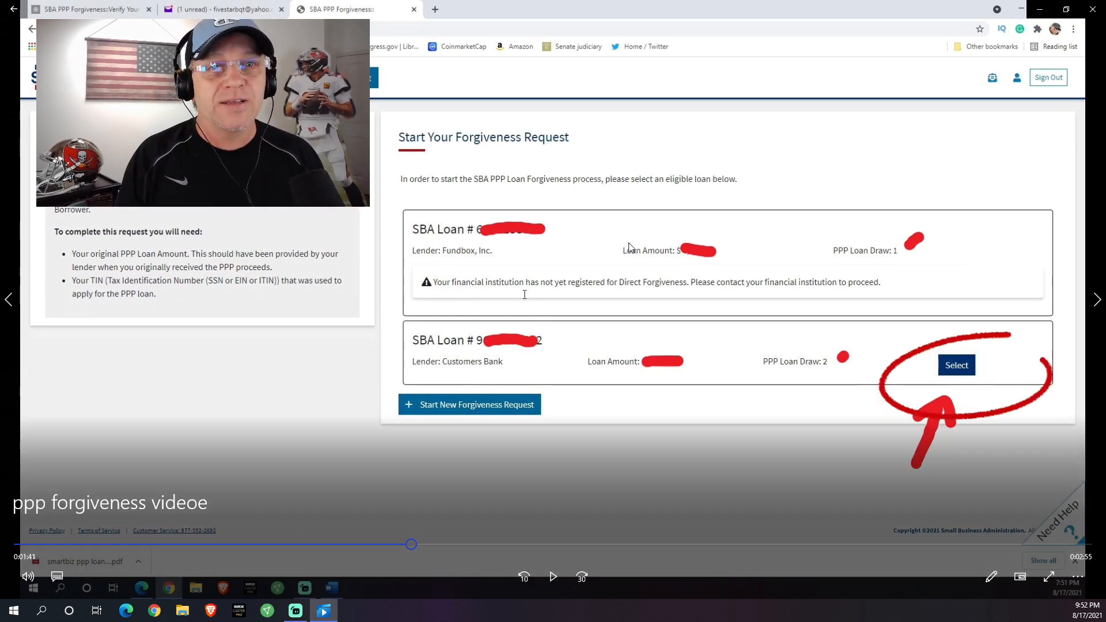
pyautogui.moveTo(592, 345)
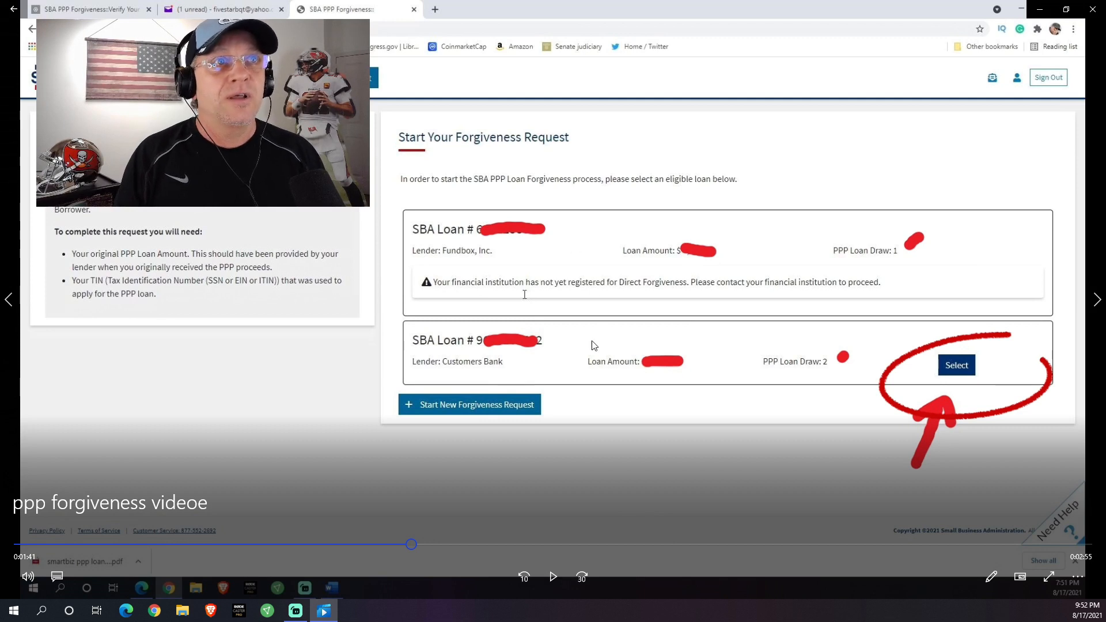
pyautogui.moveTo(648, 344)
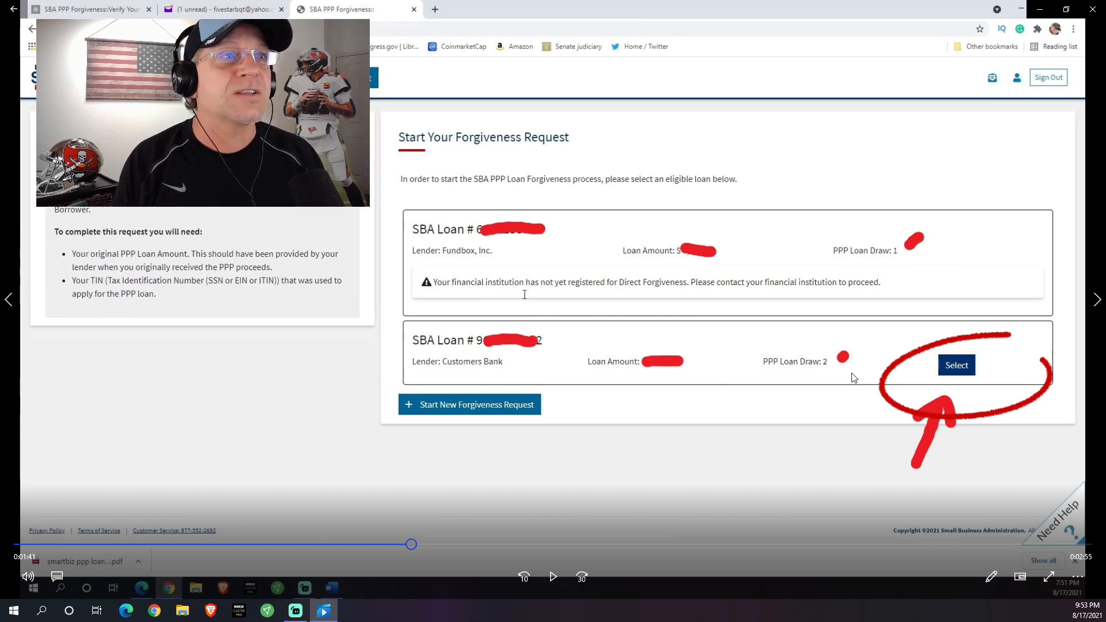
pyautogui.click(553, 577)
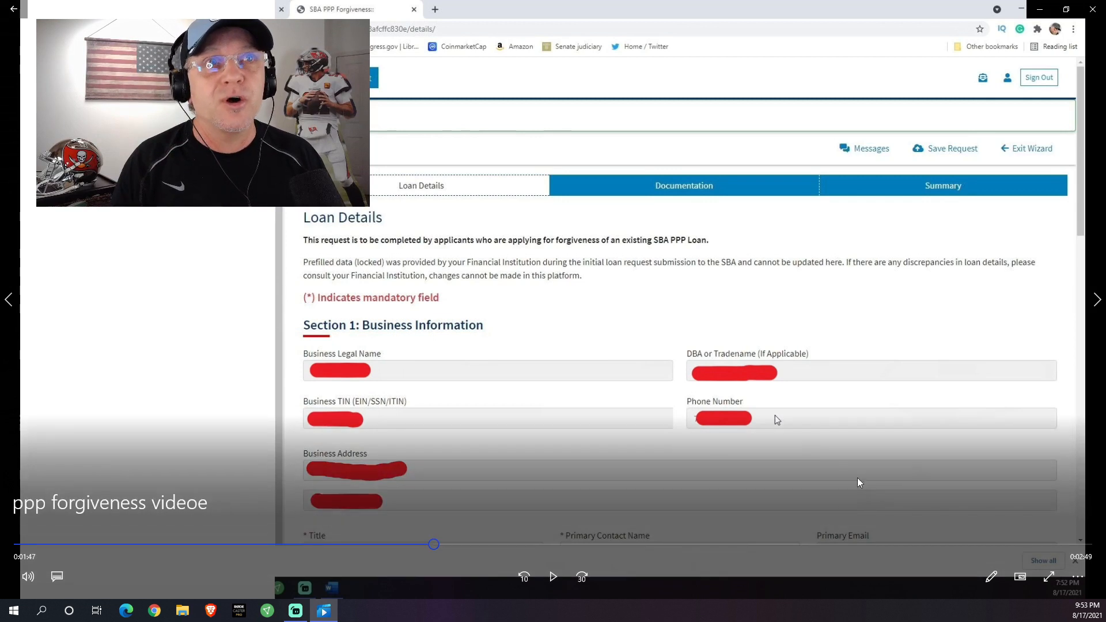
pyautogui.moveTo(317, 312)
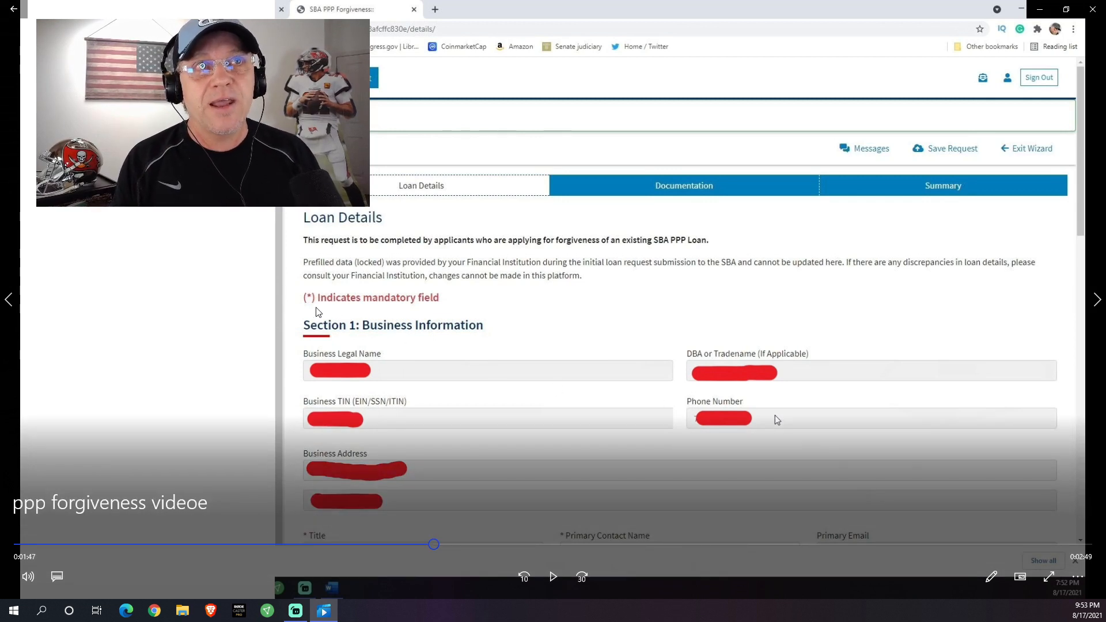
pyautogui.moveTo(351, 290)
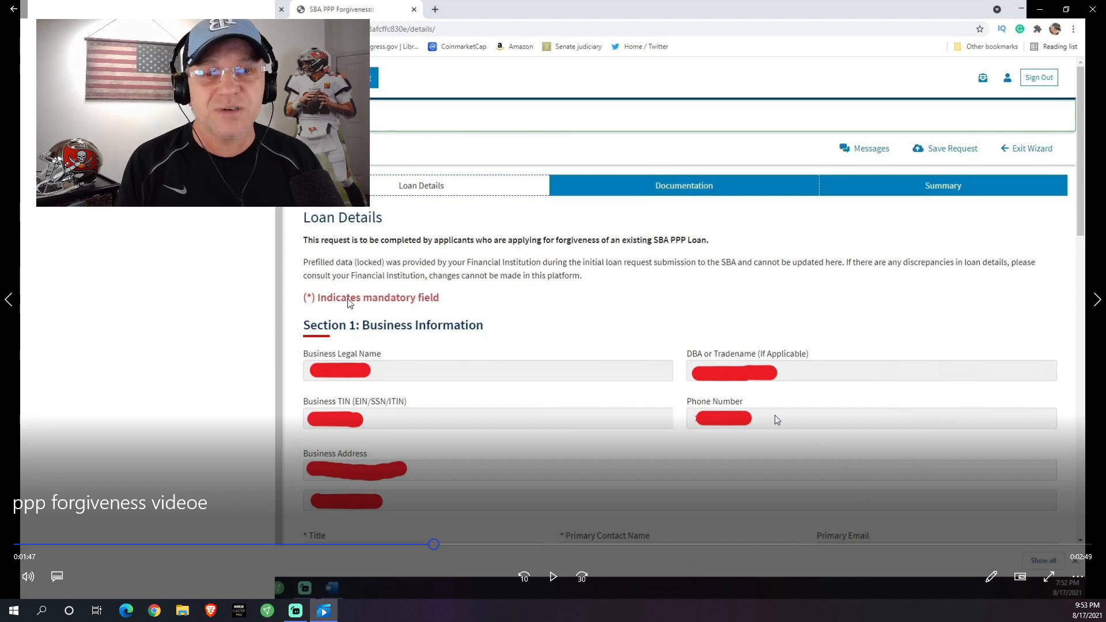
# Step: Fill title, contact, covered period, employee counts and amounts down to the optional Demographic Details
pyautogui.click(553, 577)
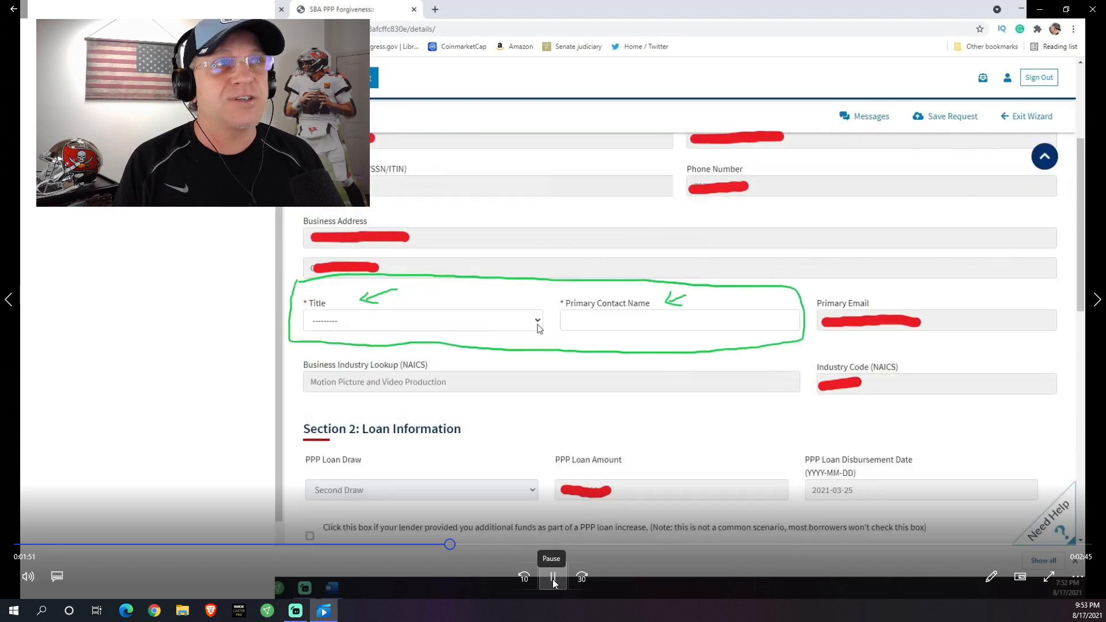
pyautogui.click(552, 578)
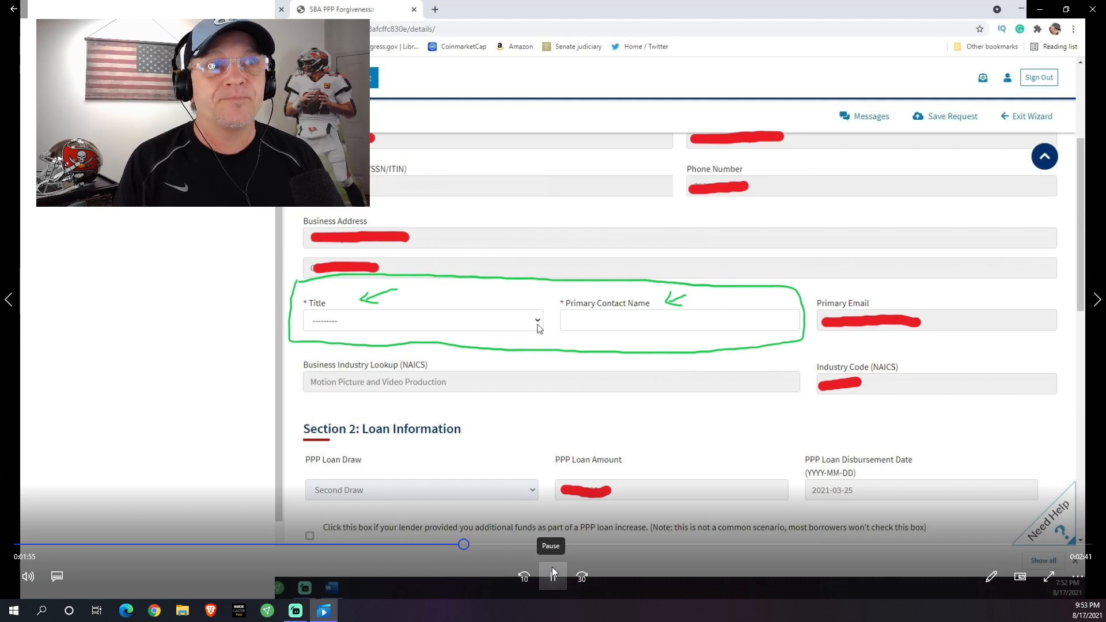
pyautogui.scroll(-3)
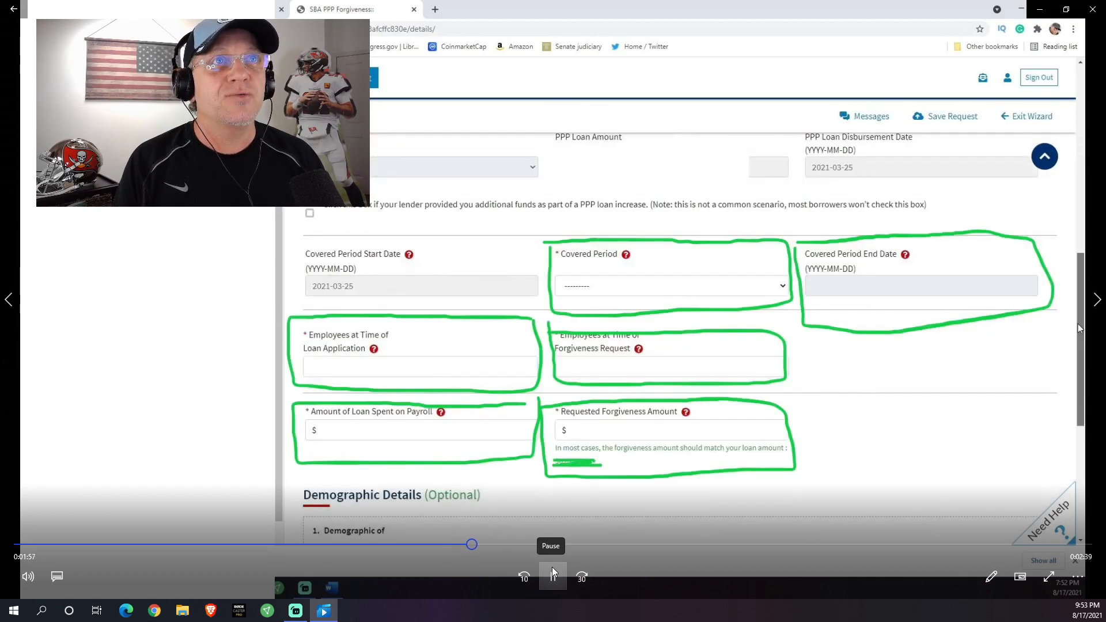
pyautogui.click(552, 576)
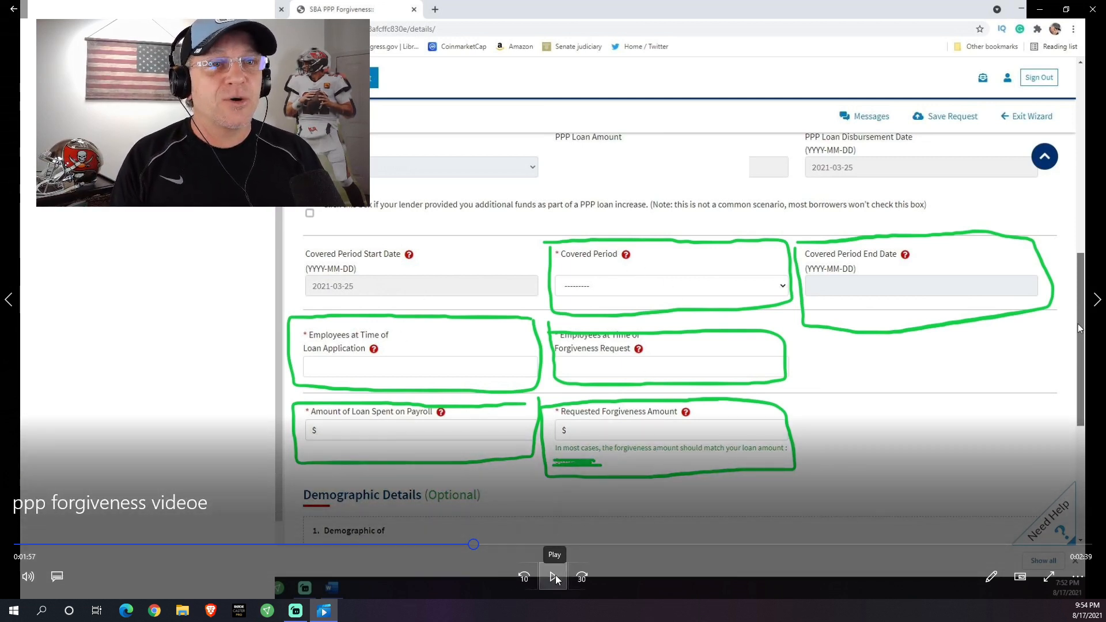
pyautogui.click(552, 577)
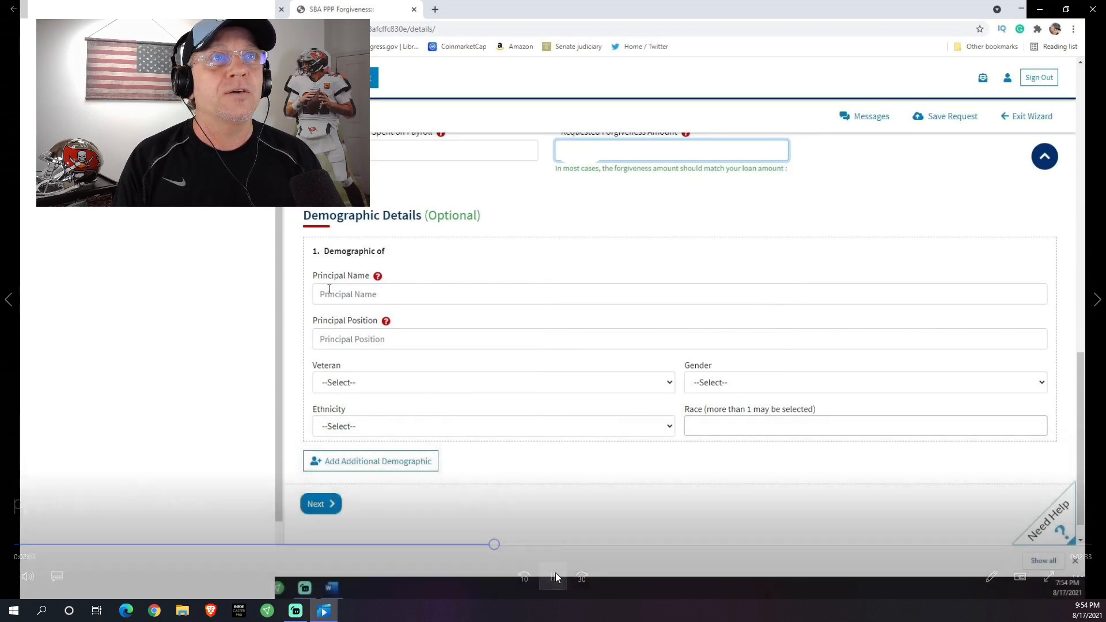
pyautogui.click(553, 577)
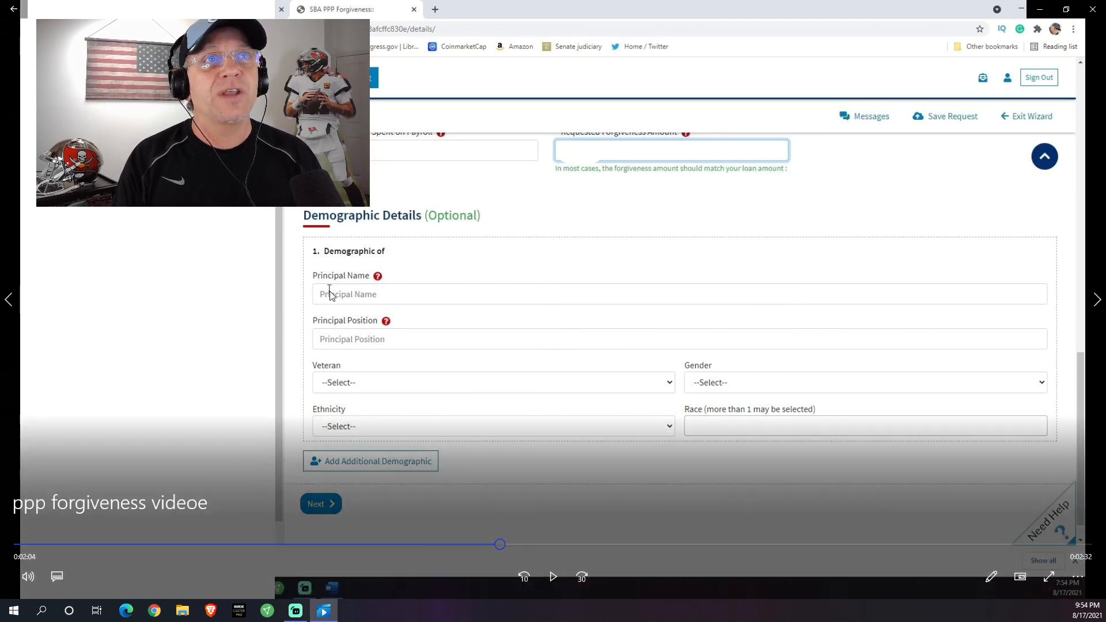
pyautogui.moveTo(361, 390)
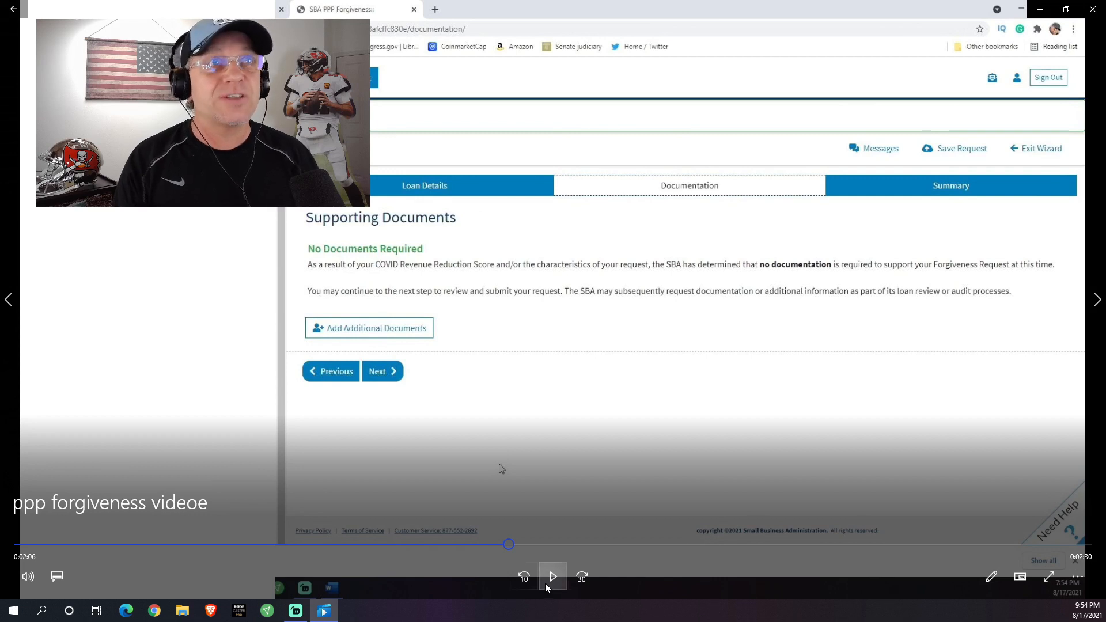
# Step: Advance to the Summary, review it, and submit the request to continue to electronic signature
pyautogui.click(552, 576)
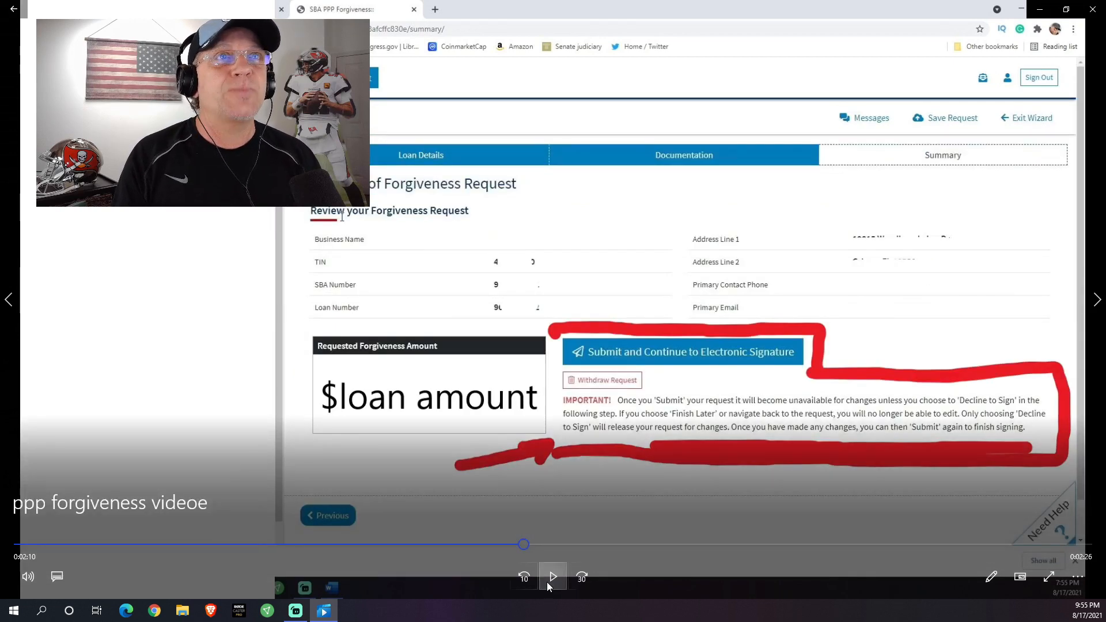
pyautogui.click(551, 576)
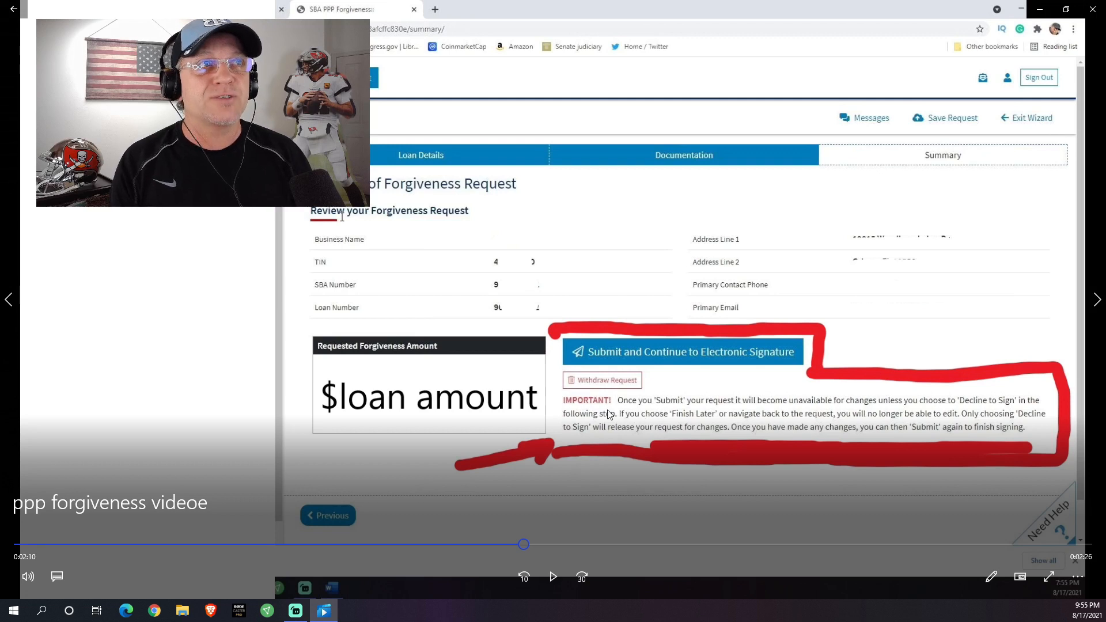
pyautogui.moveTo(632, 413)
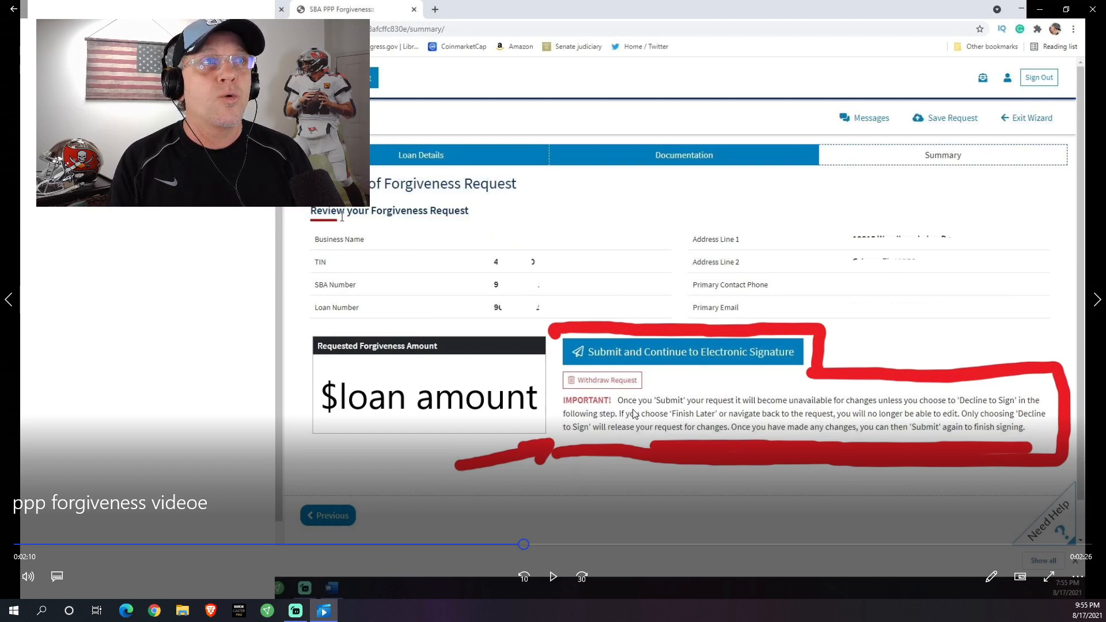
pyautogui.moveTo(798, 411)
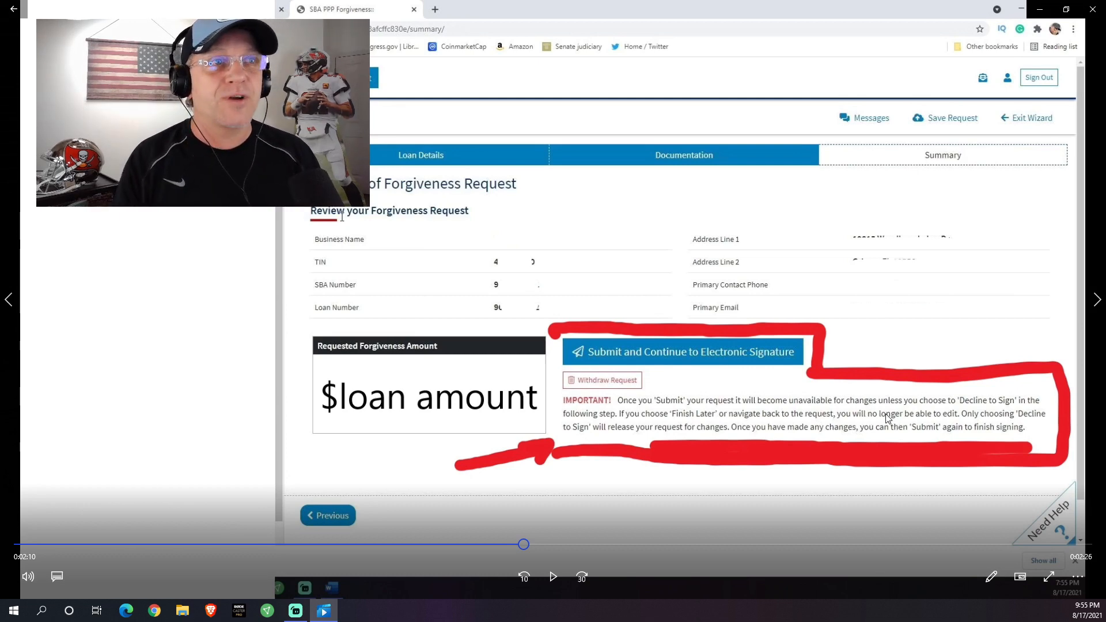
pyautogui.click(553, 576)
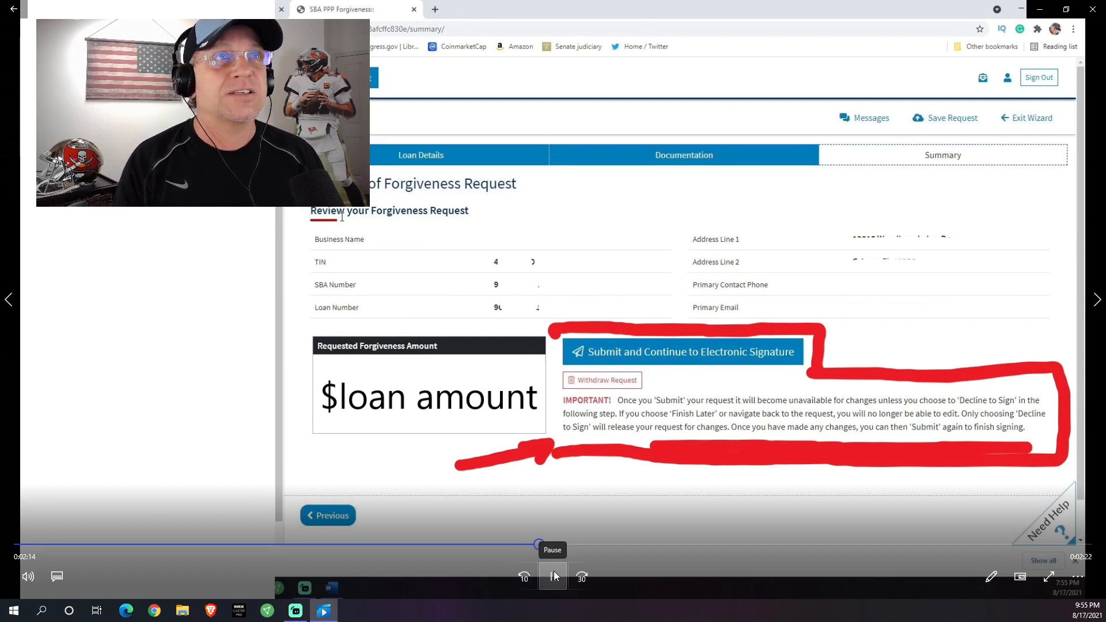
pyautogui.click(681, 351)
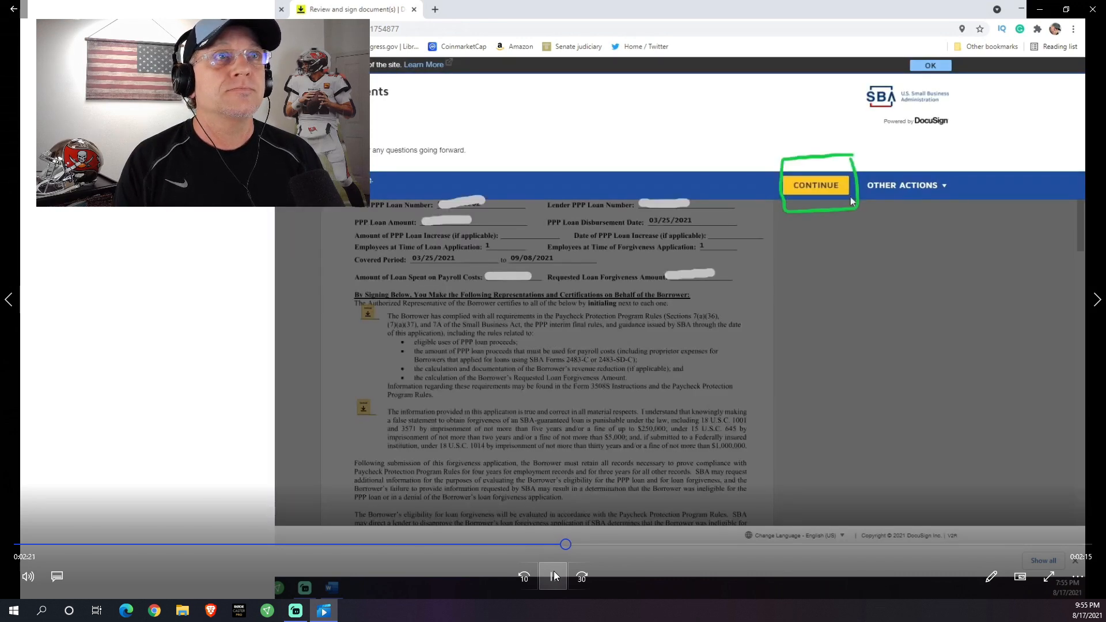
# Step: Continue into the DocuSign form, page through to the end, and finish signing
pyautogui.click(553, 576)
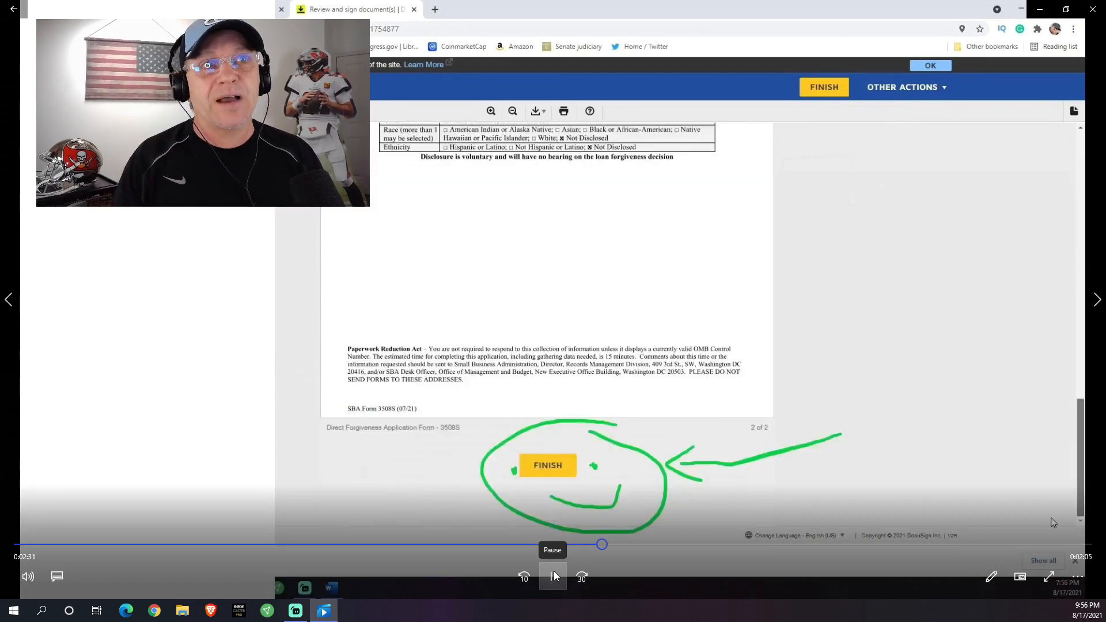
pyautogui.click(553, 576)
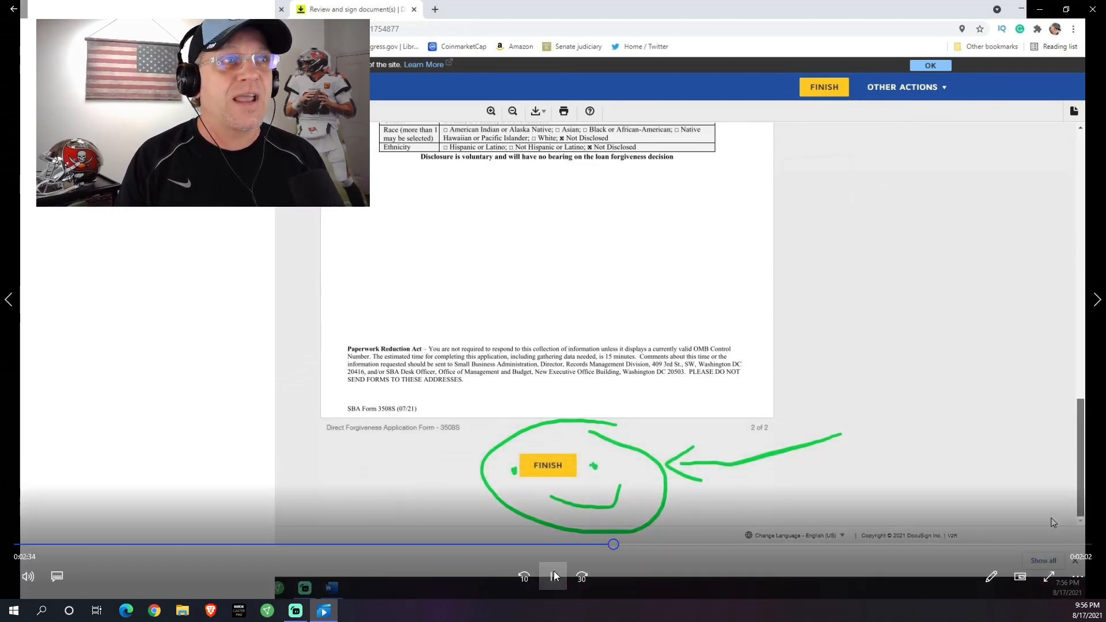
pyautogui.click(553, 576)
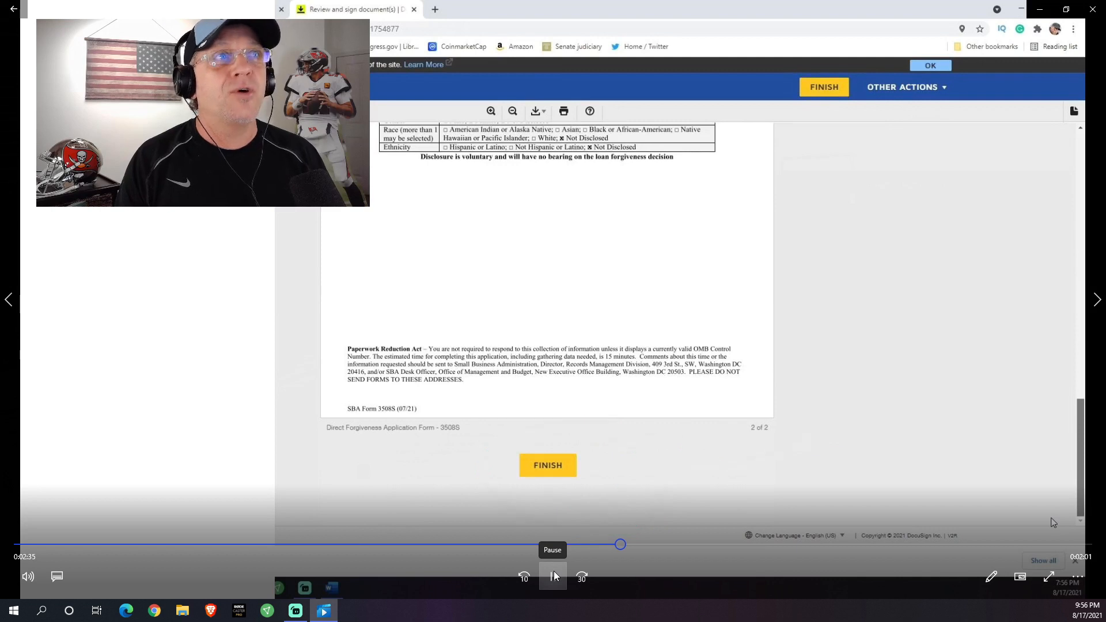
pyautogui.click(548, 465)
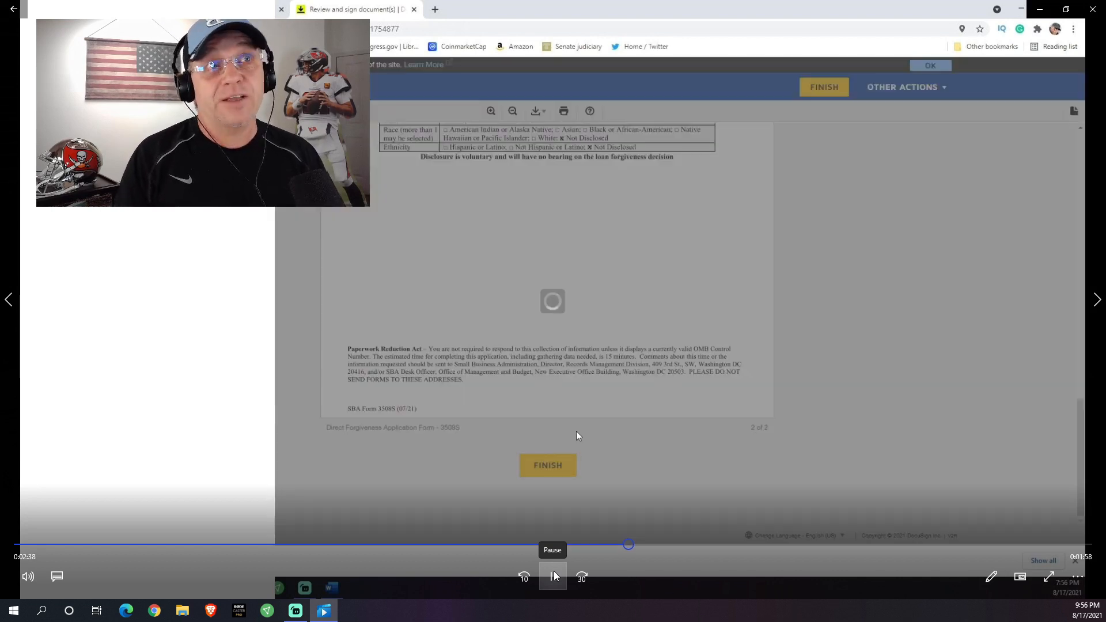